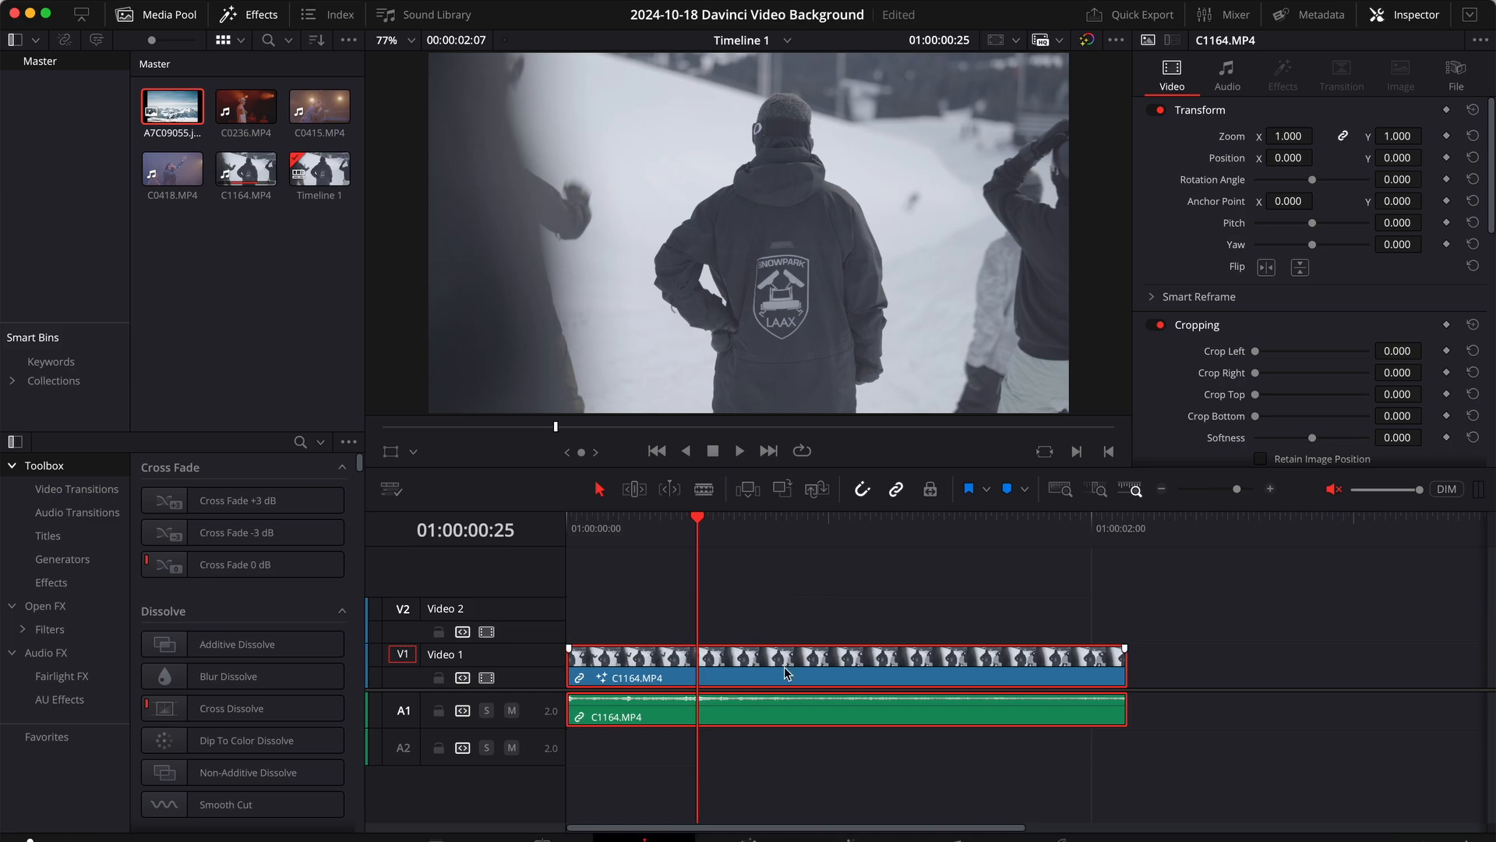
Move the C1164.MP4 snowboarder clip from V1 up to V2
drag(787, 666, 778, 620)
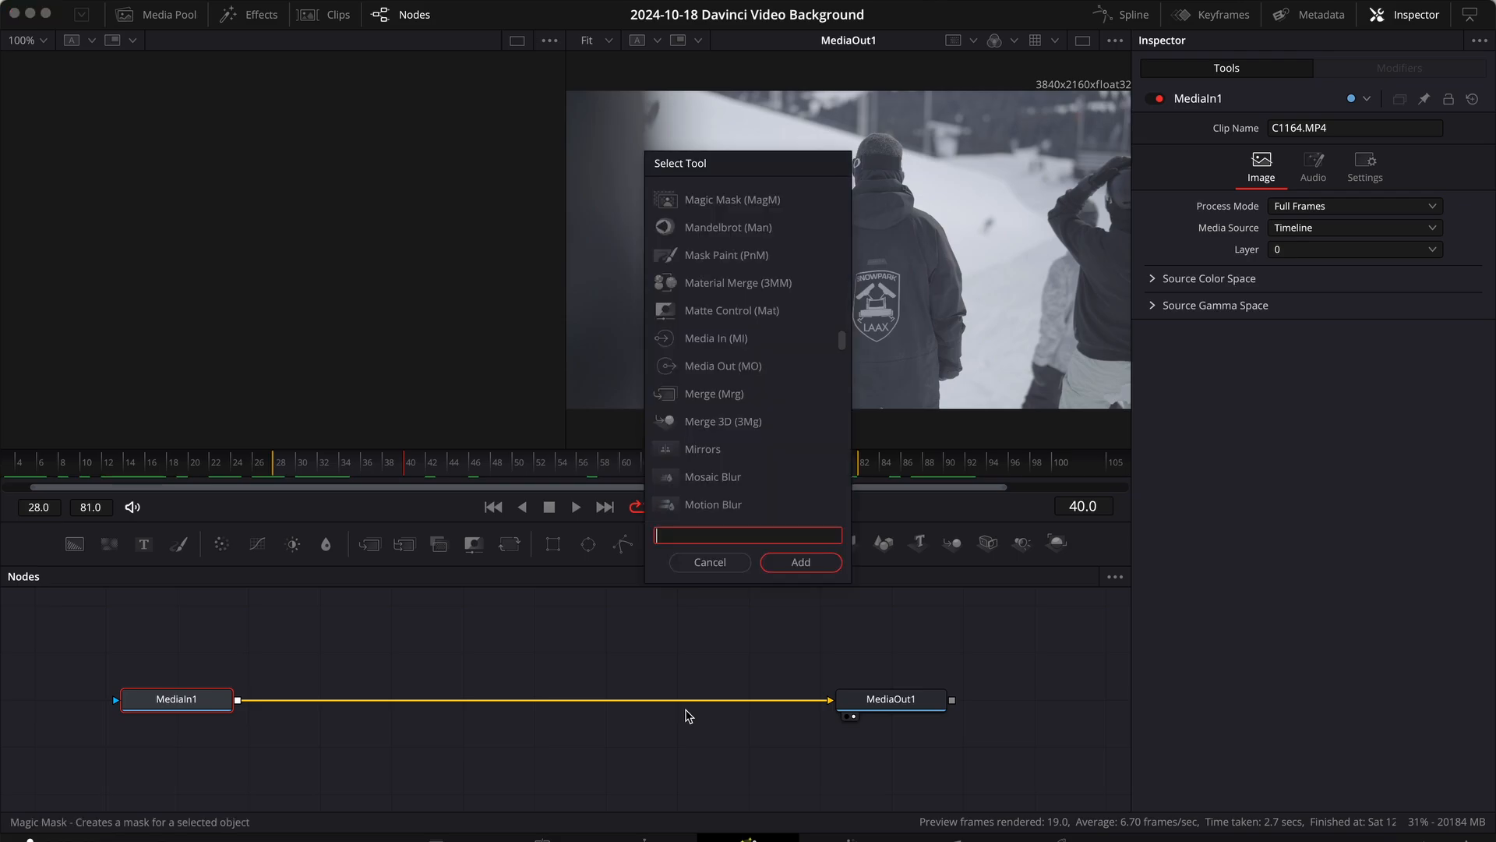
Search 'magi' in the tool picker and add a Magic Mask node to the graph
text(magi)
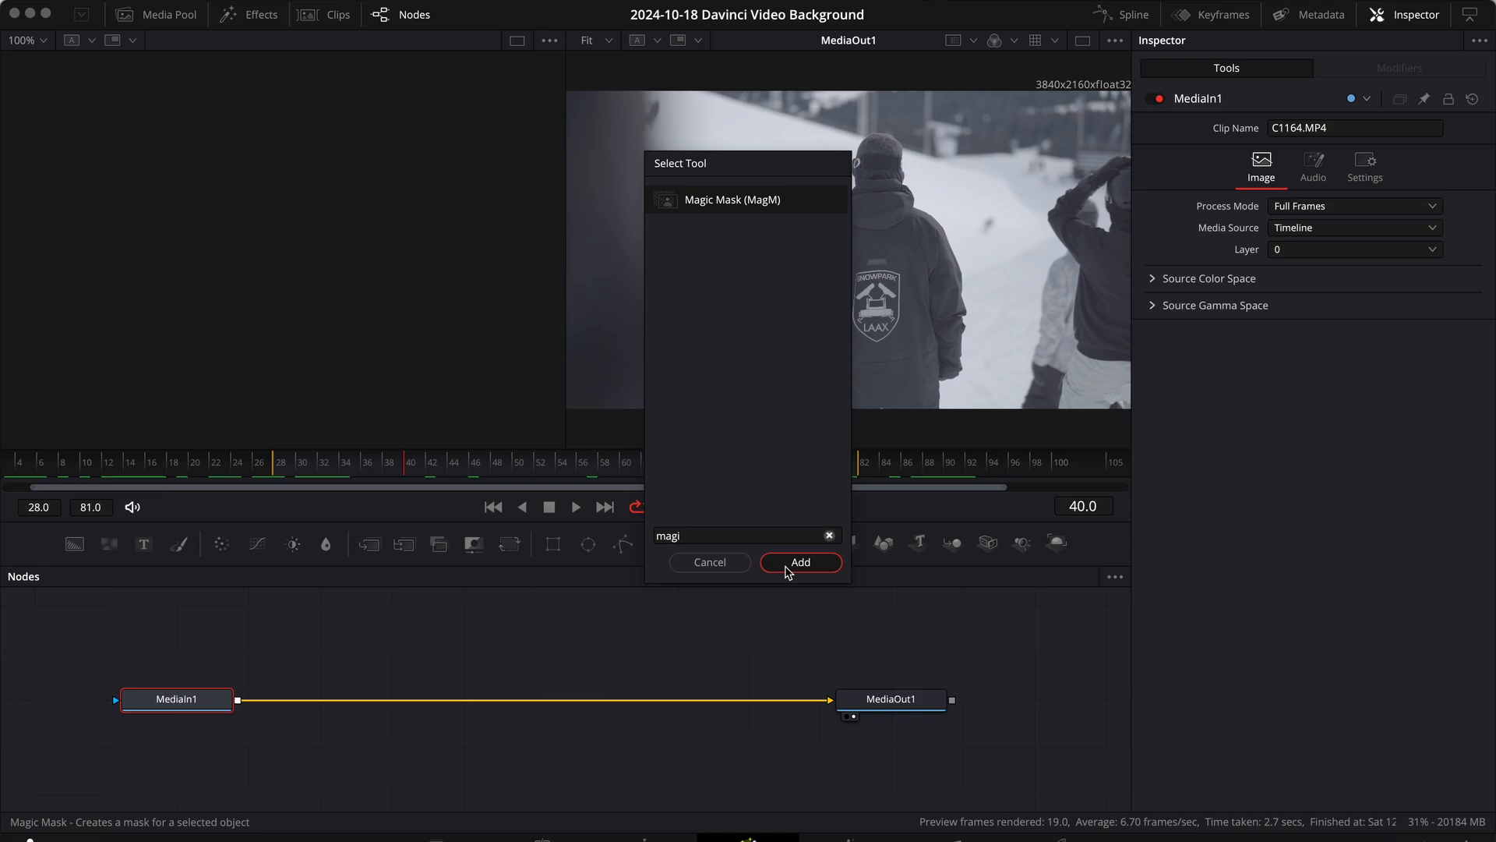
click(799, 563)
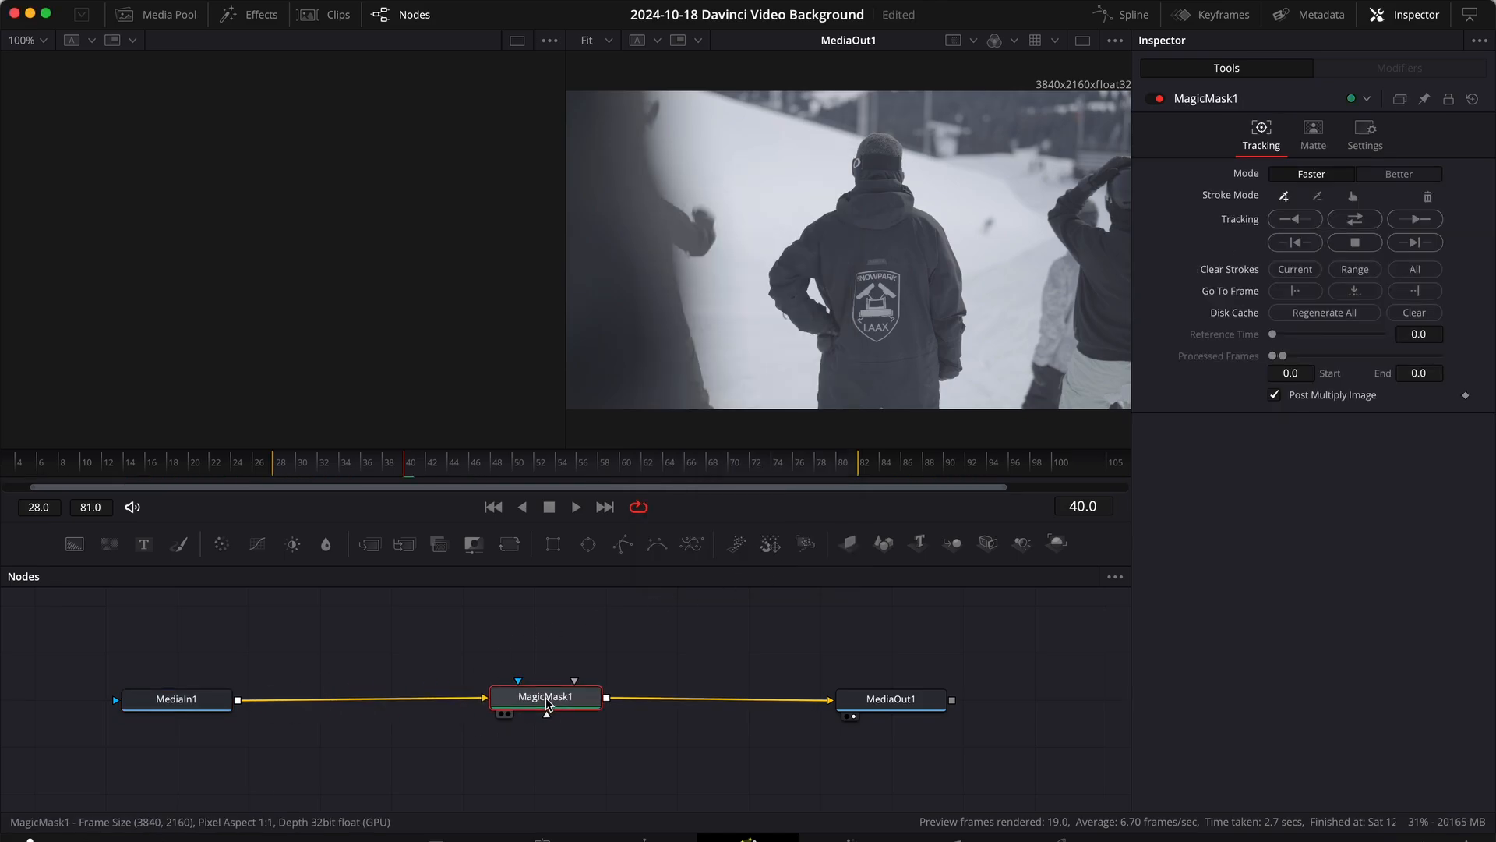
Wire MagicMask1 into the chain and stroke over the man's body to mask him
click(1284, 196)
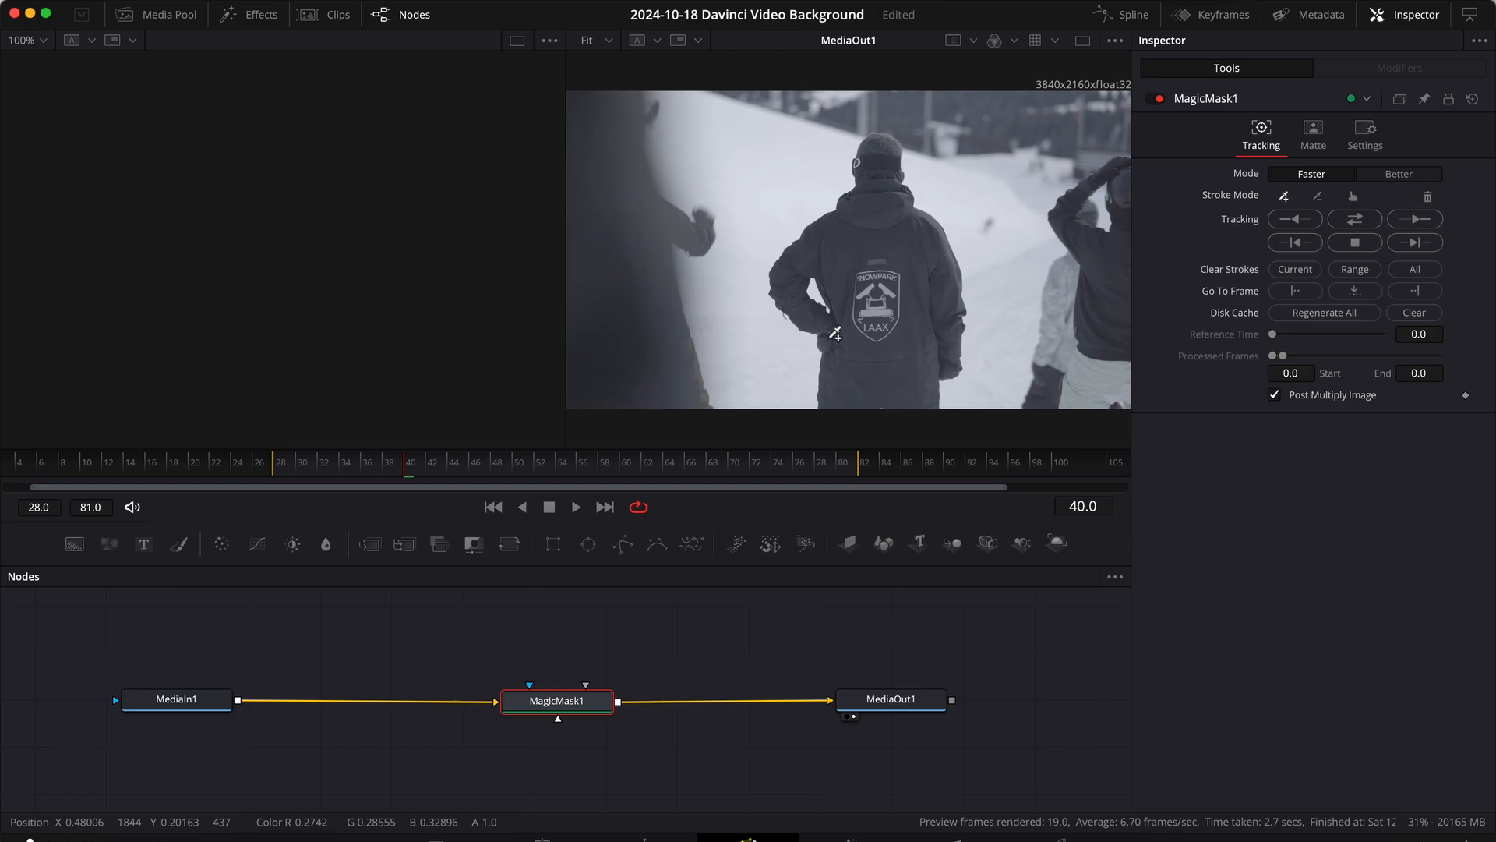
drag(836, 334, 873, 148)
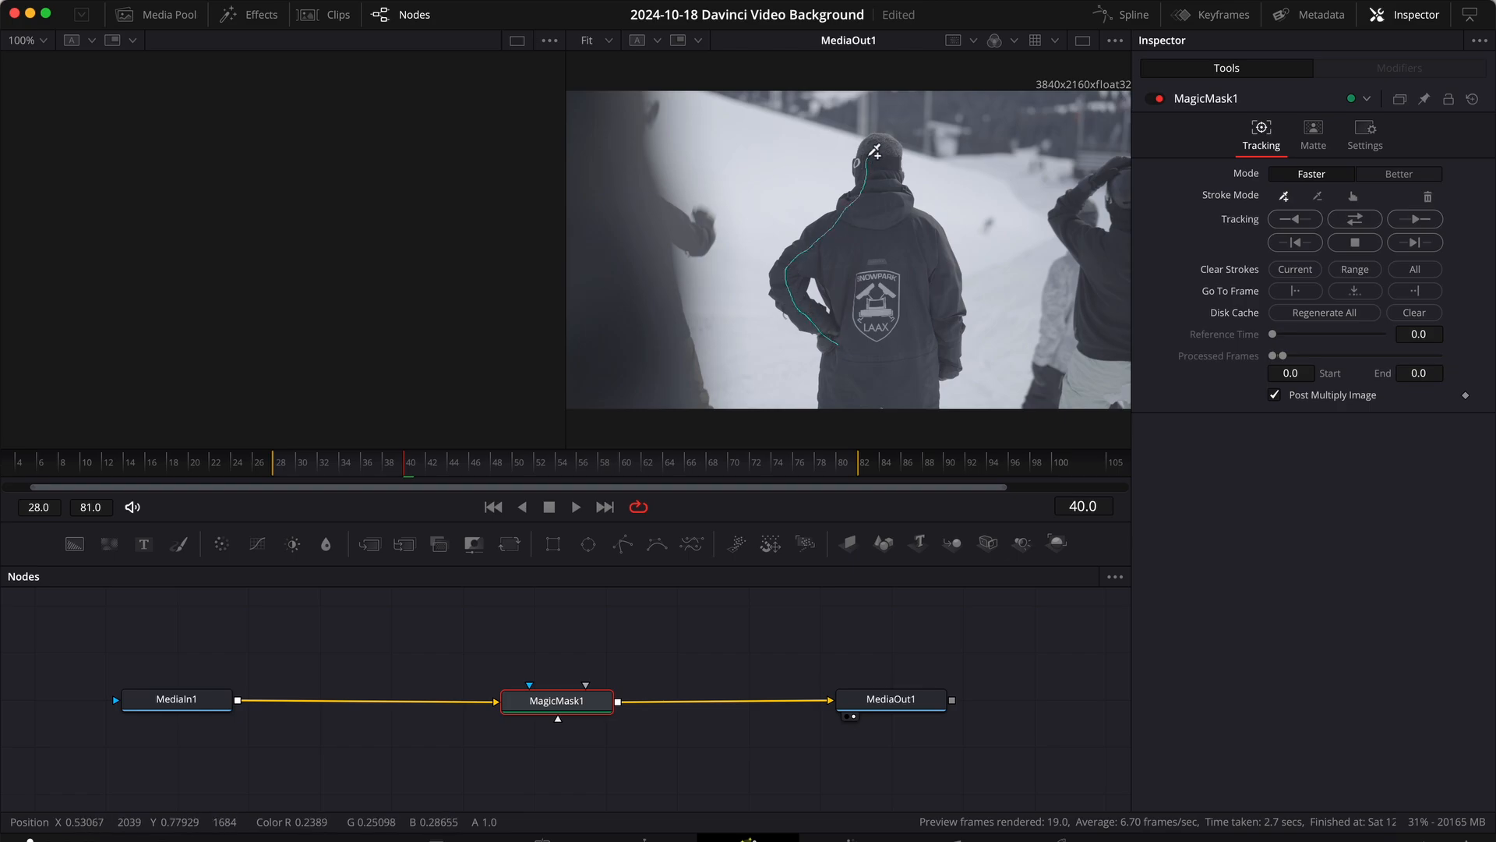
drag(875, 150, 951, 342)
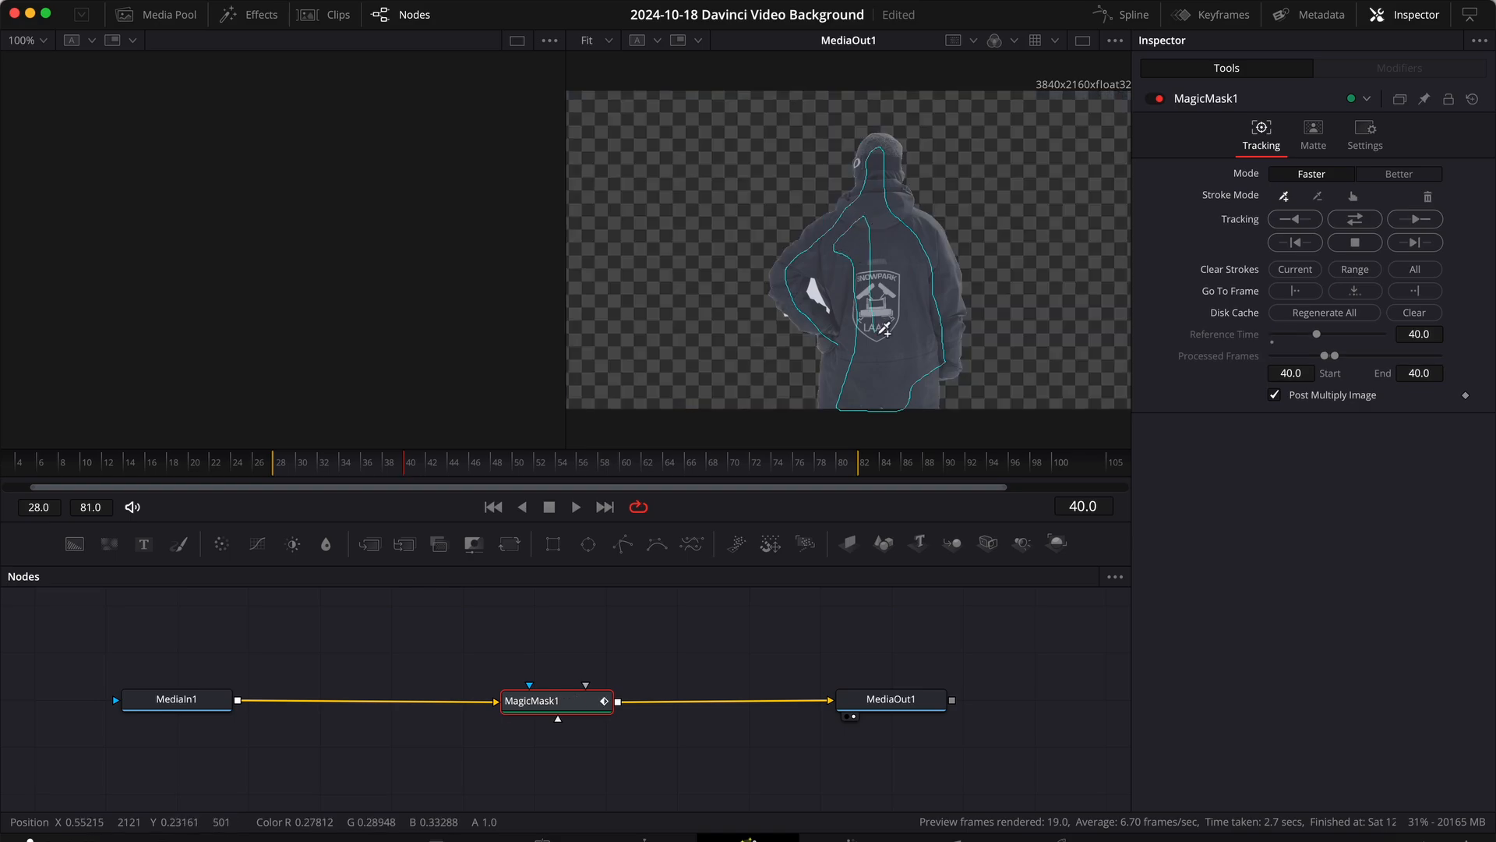
Set the Magic Mask mode to Better in the Inspector's Tracking controls
click(1400, 173)
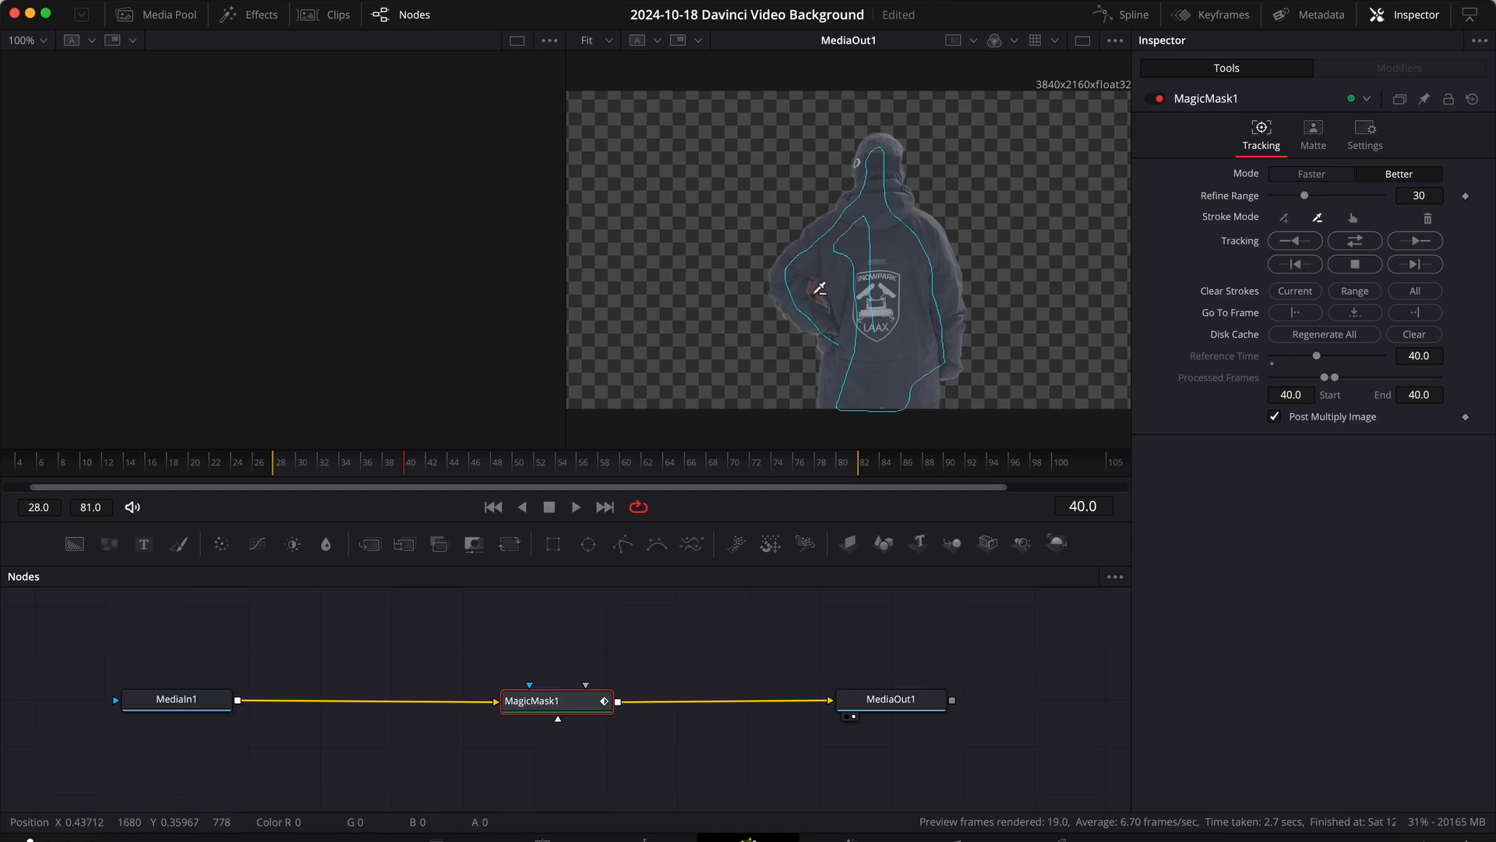
mouse_move(957, 421)
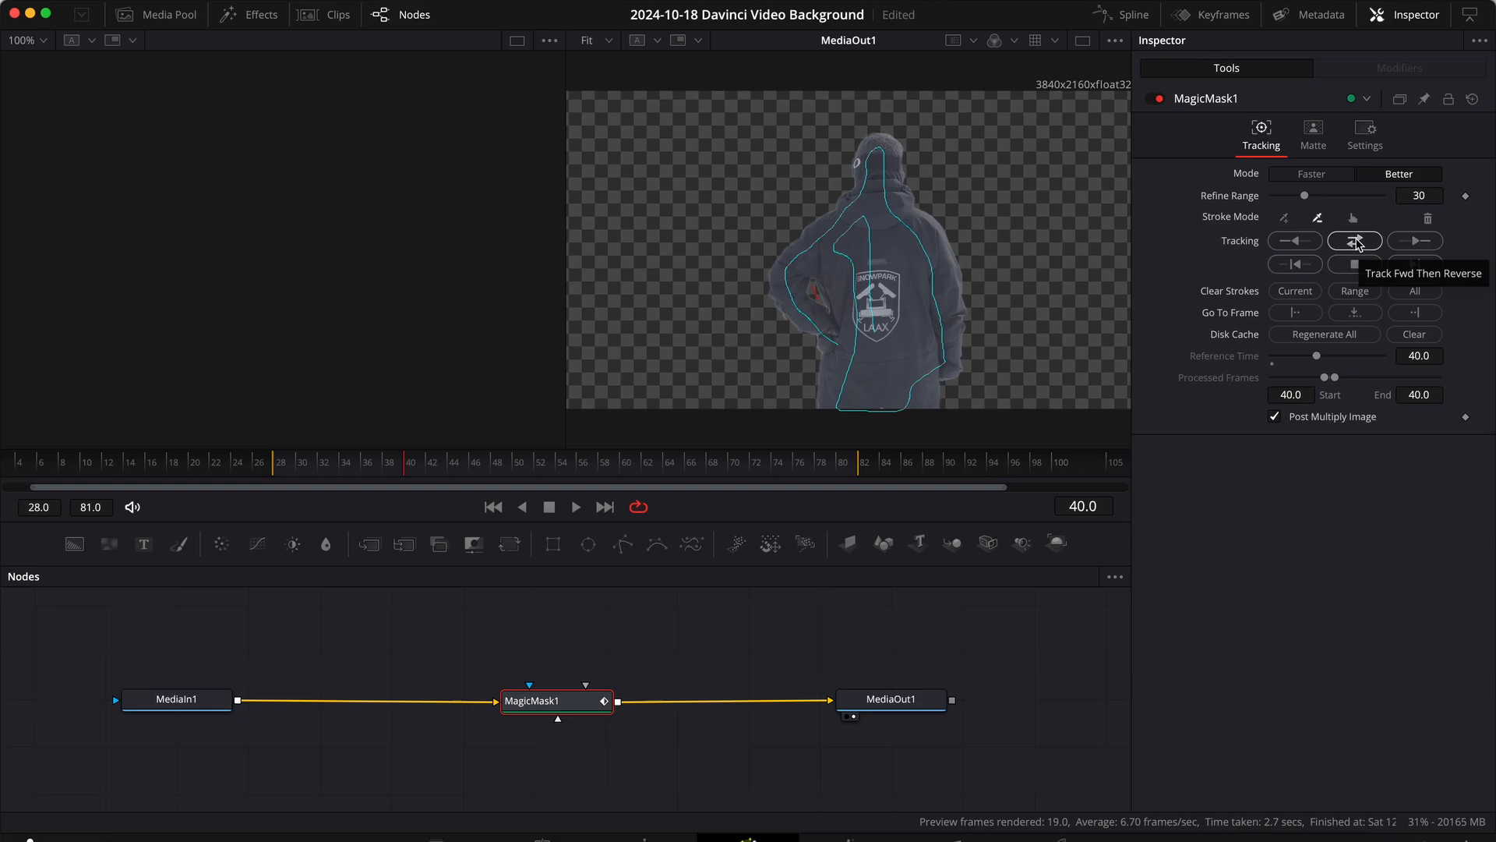
Run Track Fwd Then Reverse so the mask follows the man through the whole clip
click(1354, 240)
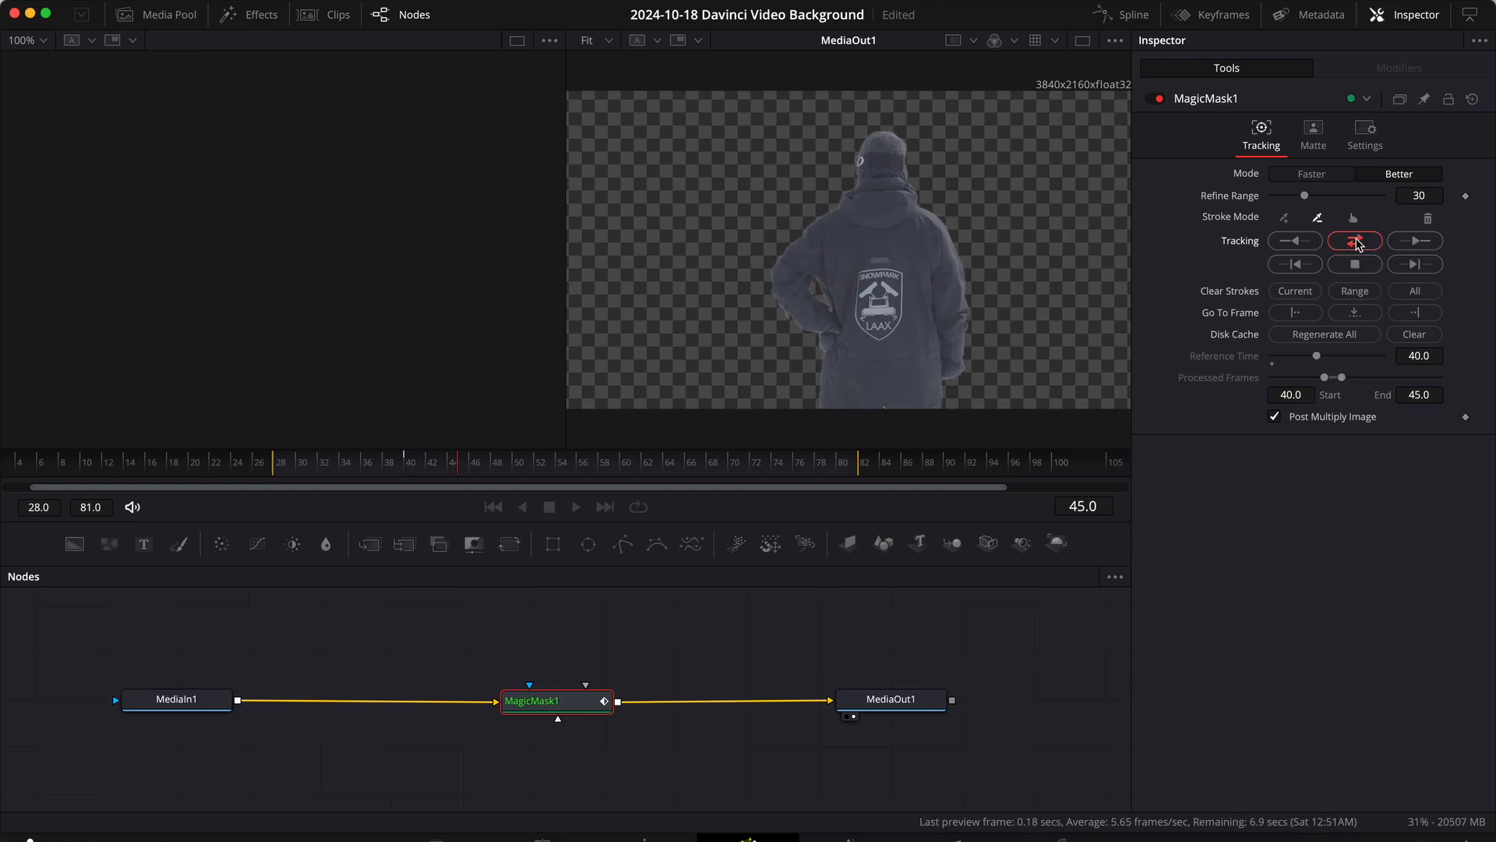
click(1354, 240)
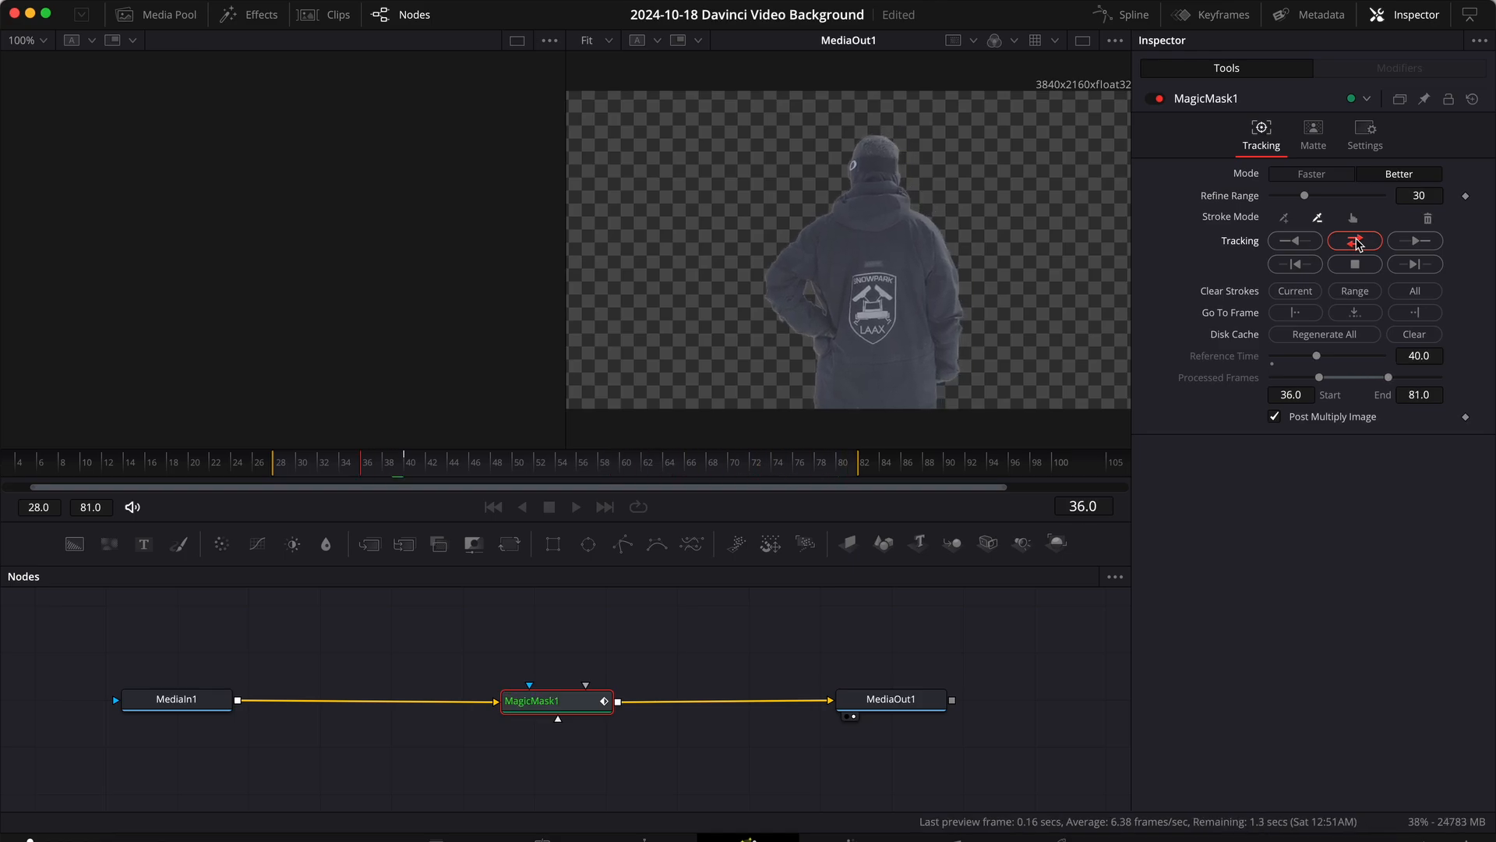
click(1353, 240)
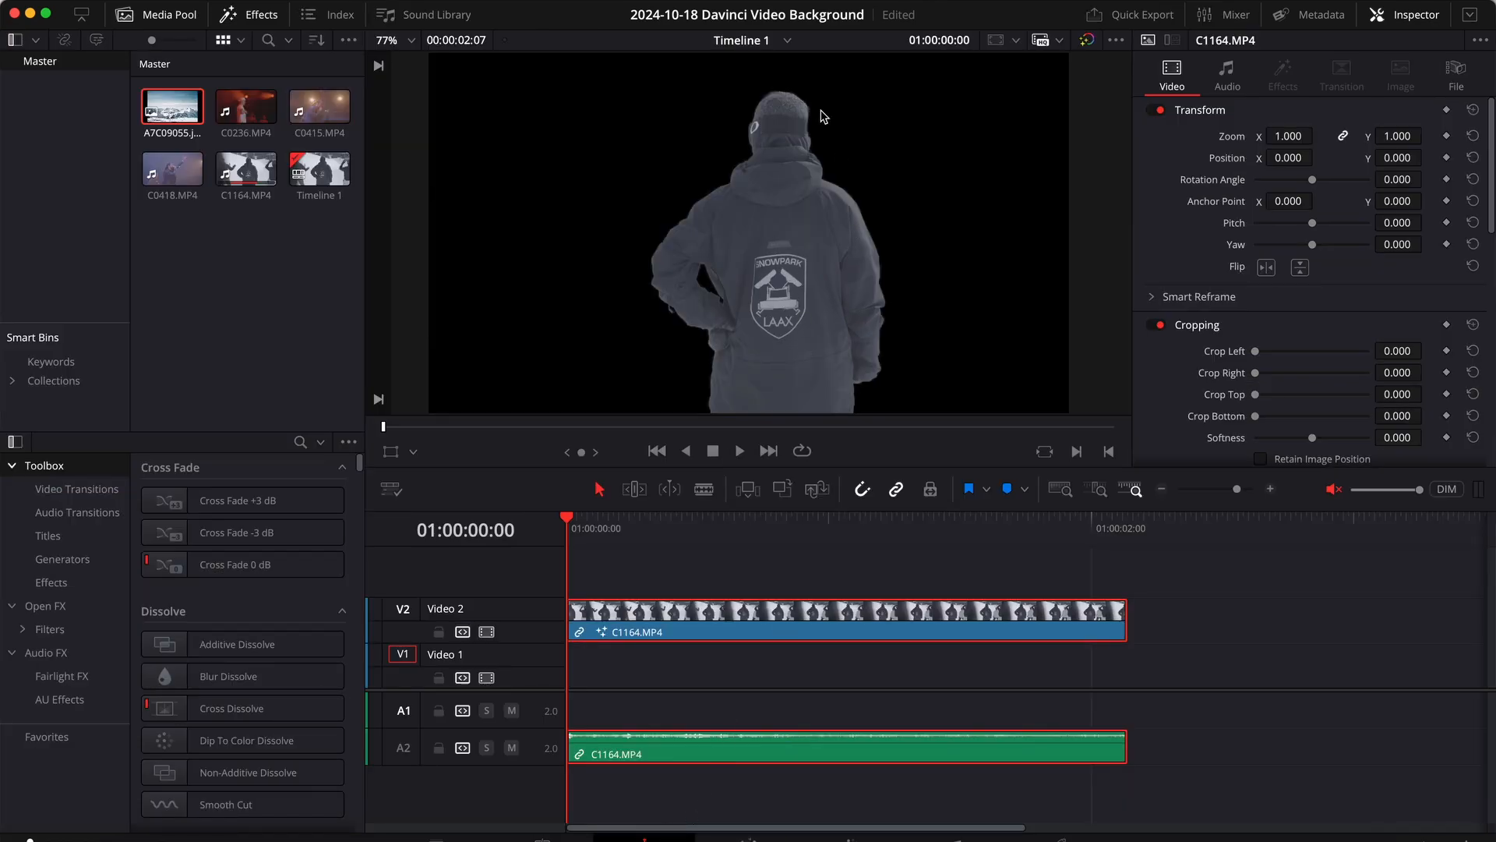
mouse_move(730, 402)
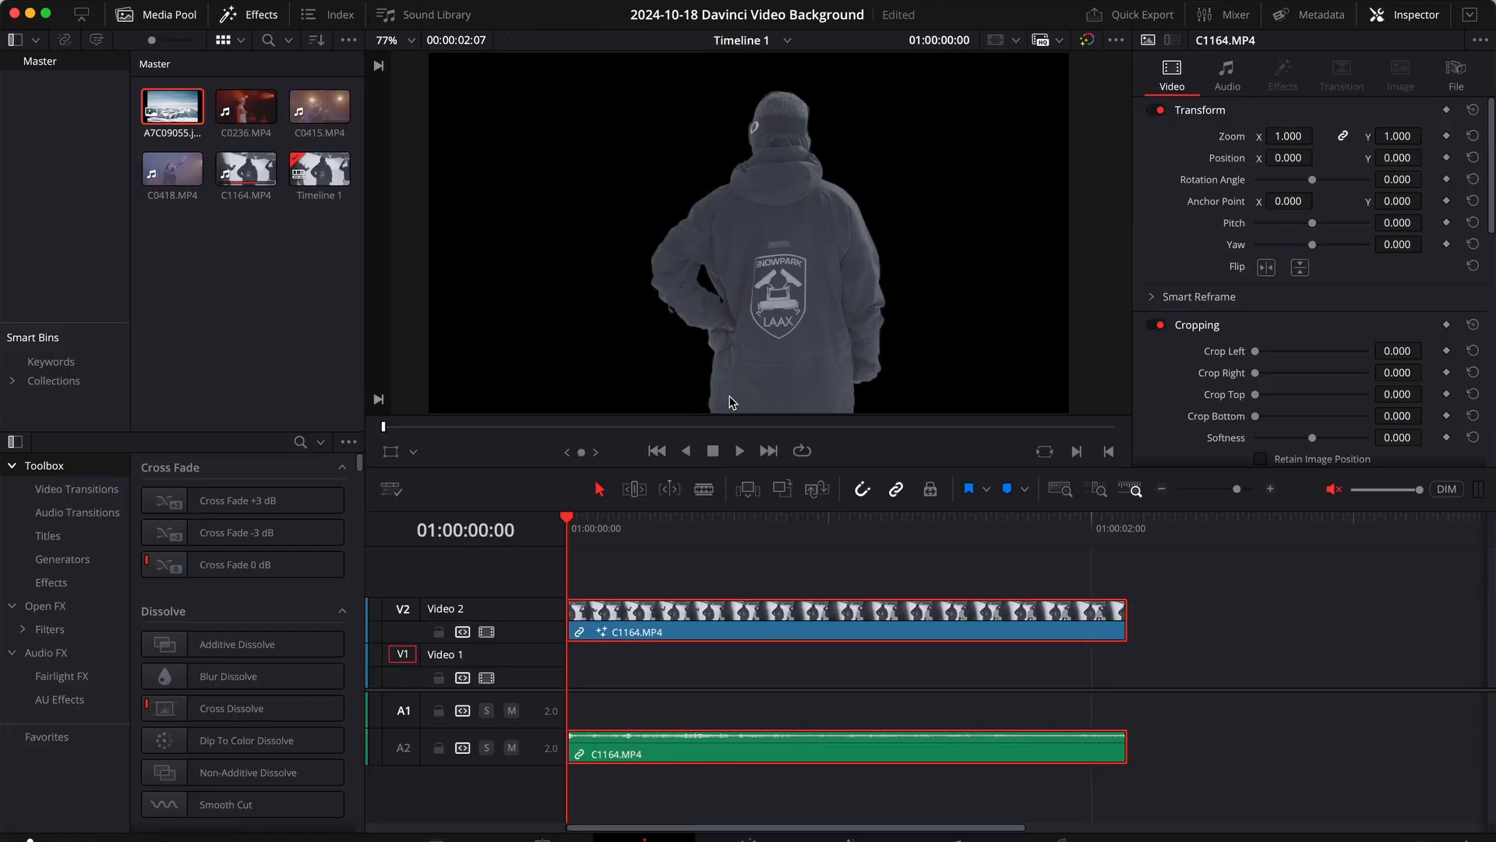